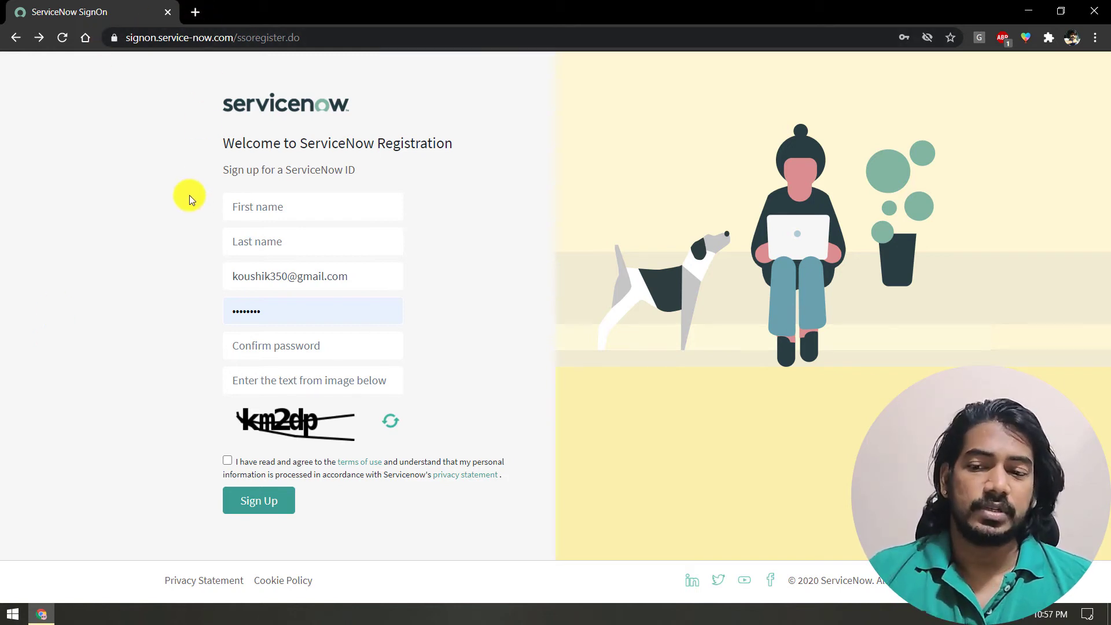
pyautogui.moveTo(188, 206)
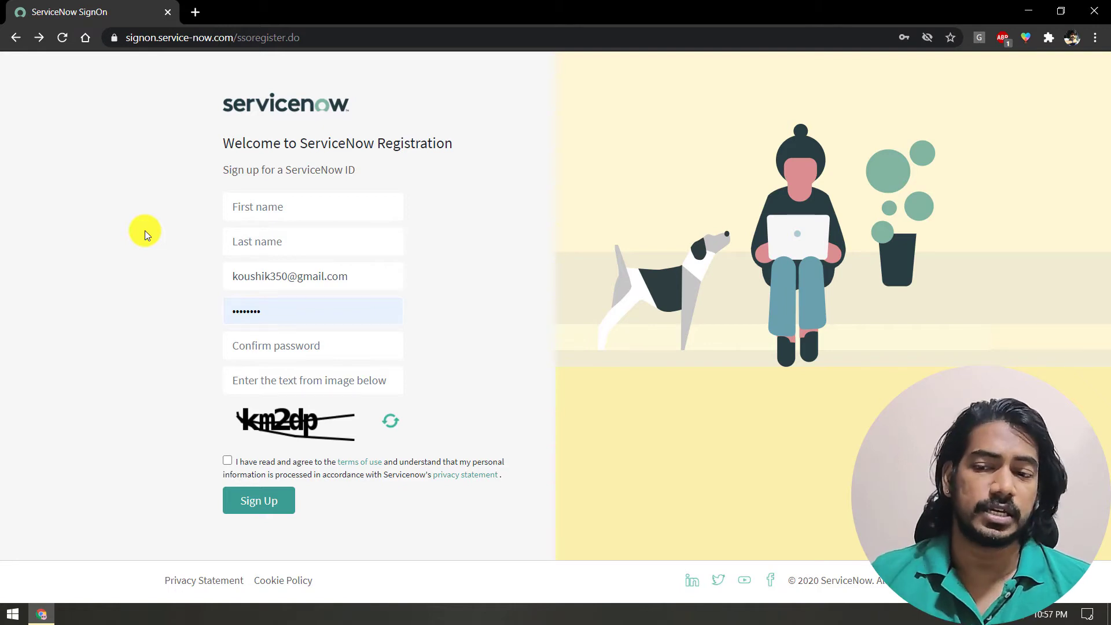
pyautogui.moveTo(156, 270)
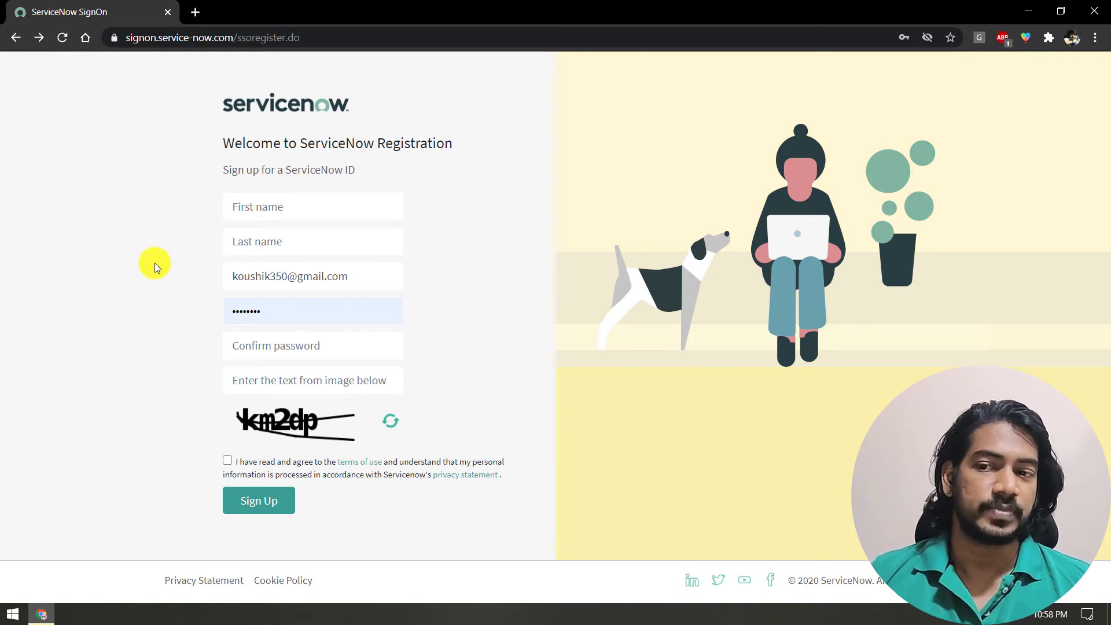
# - Briefly browse the LetCode testing practice pages, then return to the ServiceNow registration form
pyautogui.click(195, 11)
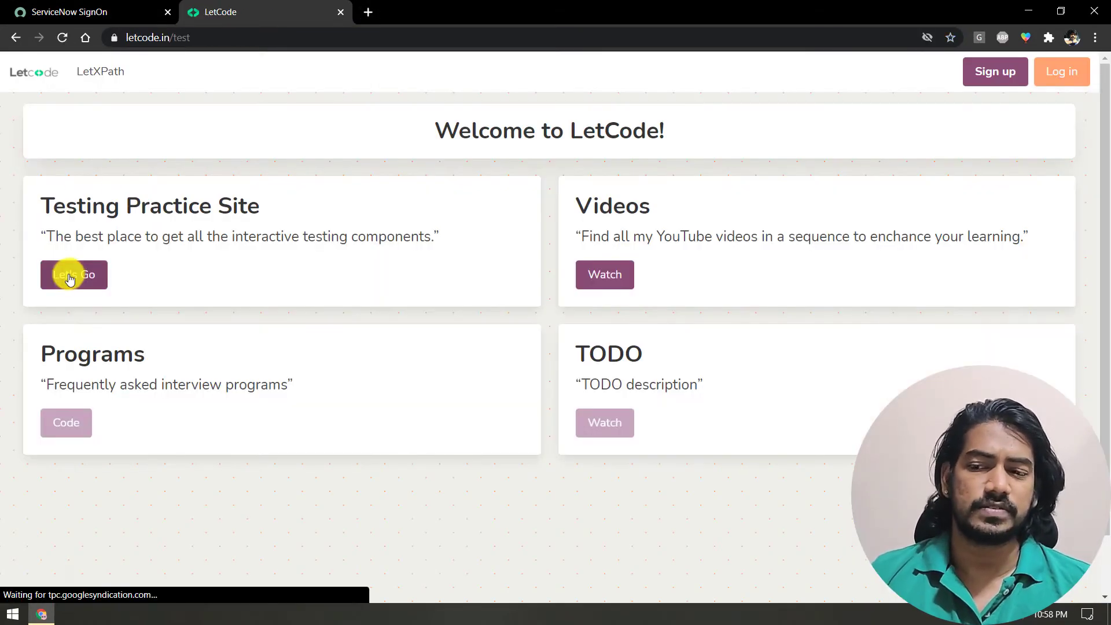
pyautogui.click(74, 276)
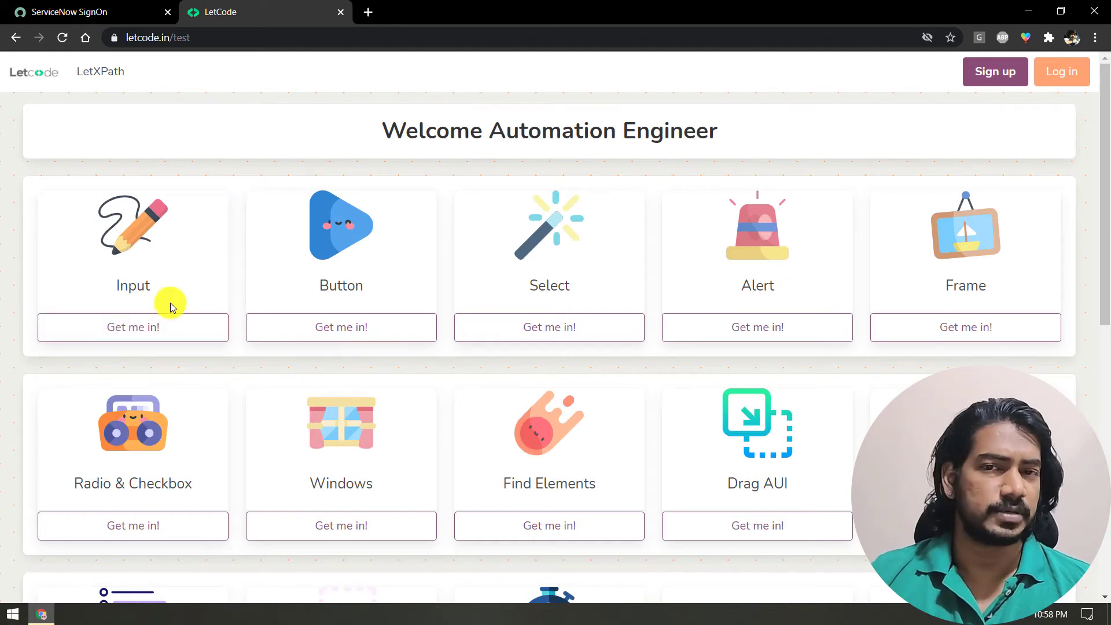
pyautogui.click(132, 326)
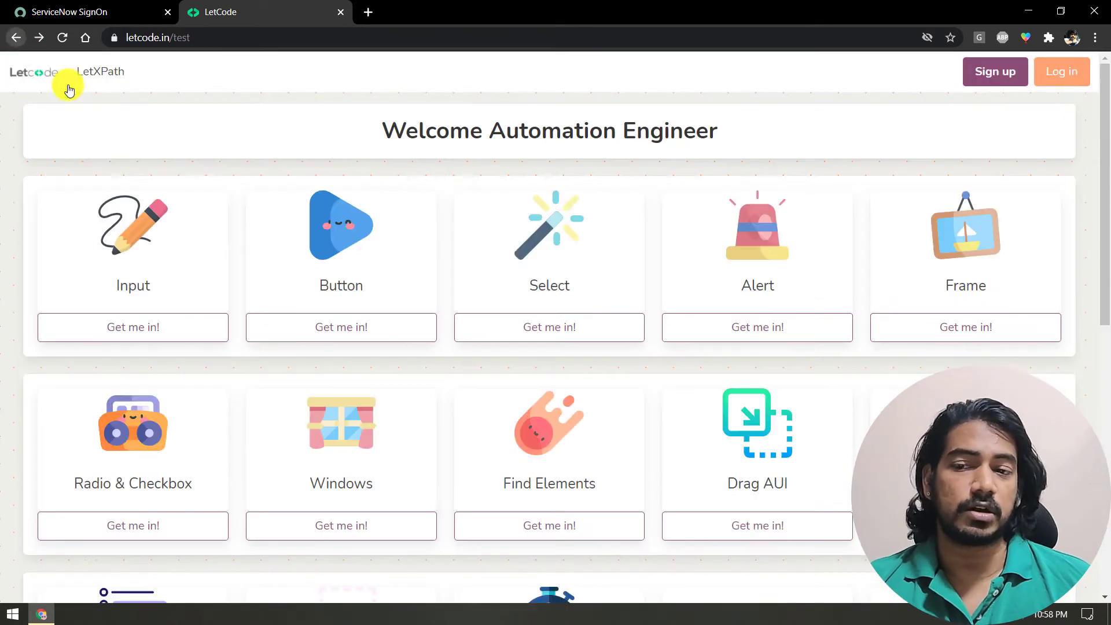
pyautogui.click(549, 327)
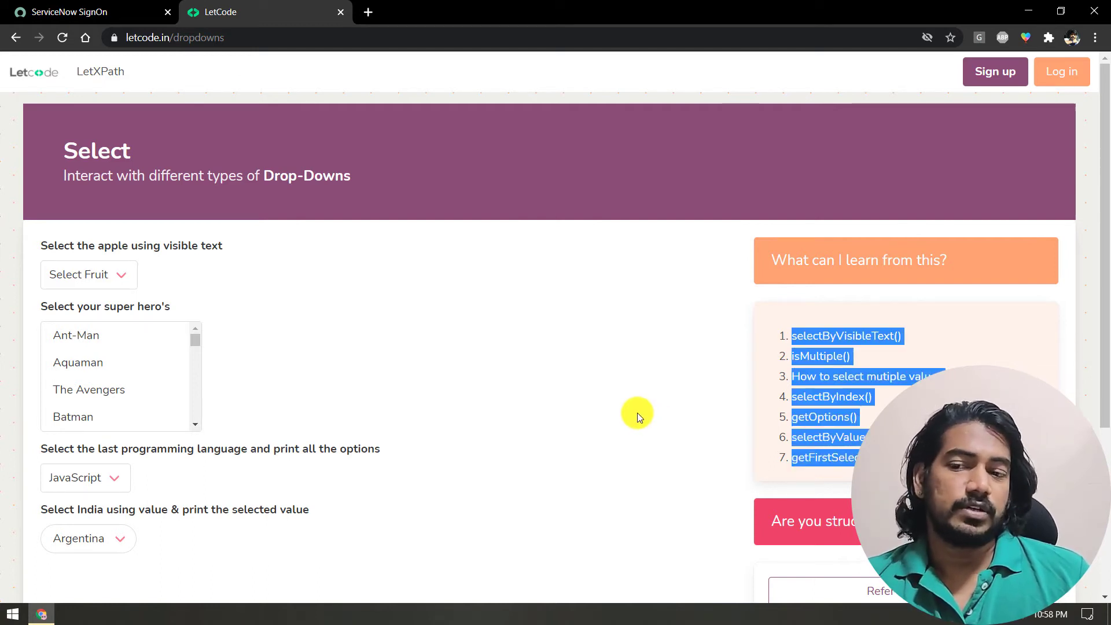
pyautogui.moveTo(505, 352)
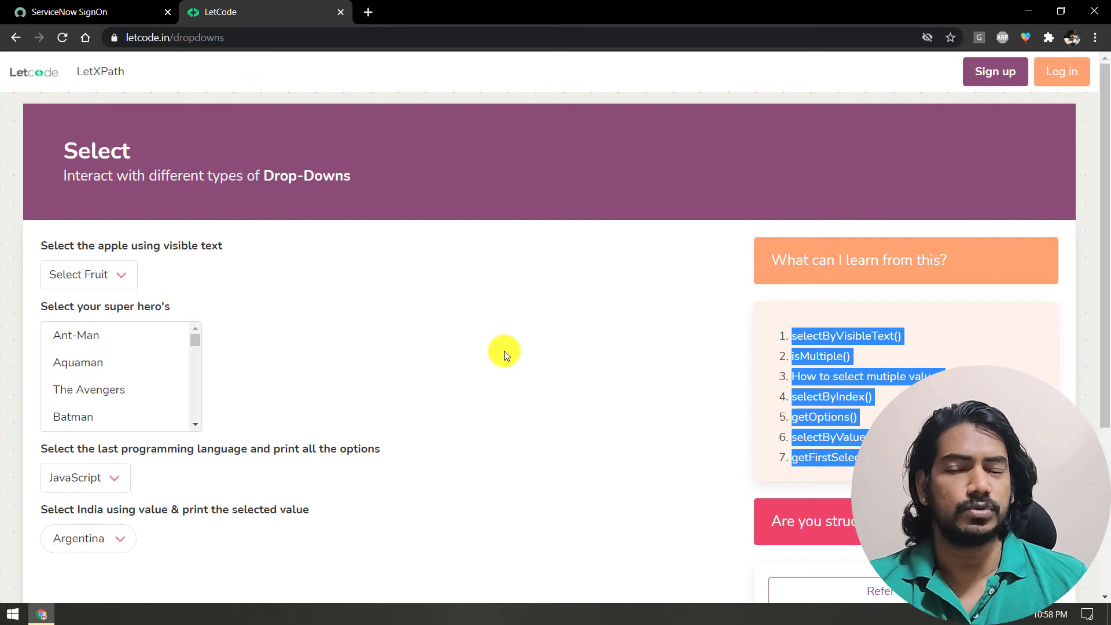
pyautogui.click(71, 12)
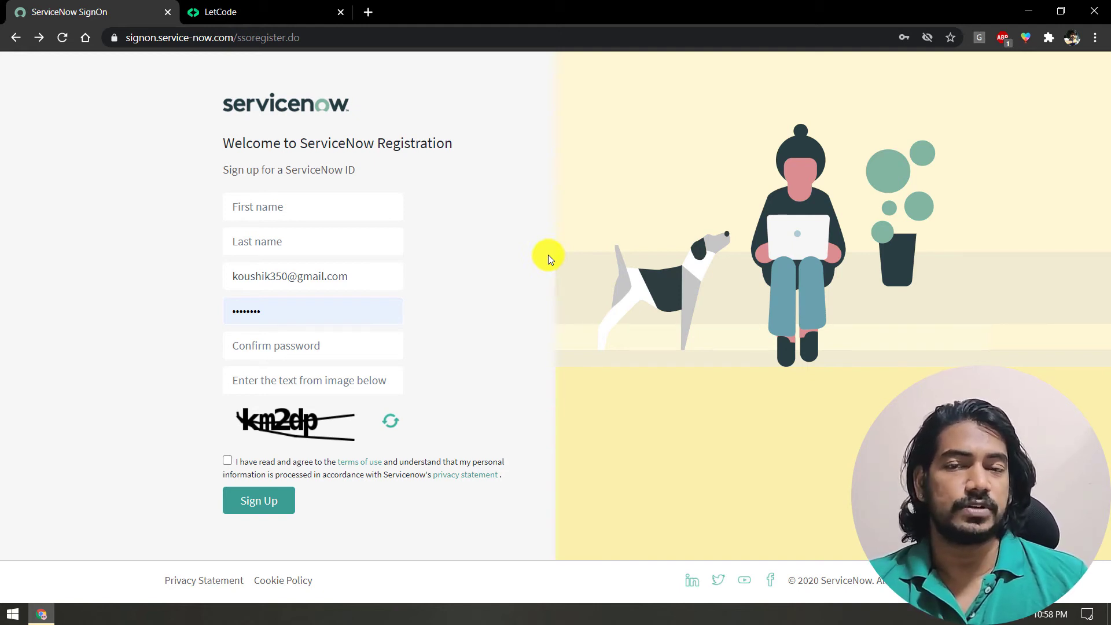
# - Navigate the browser to developer.servicenow.com to load the Developer Portal home page
pyautogui.click(258, 500)
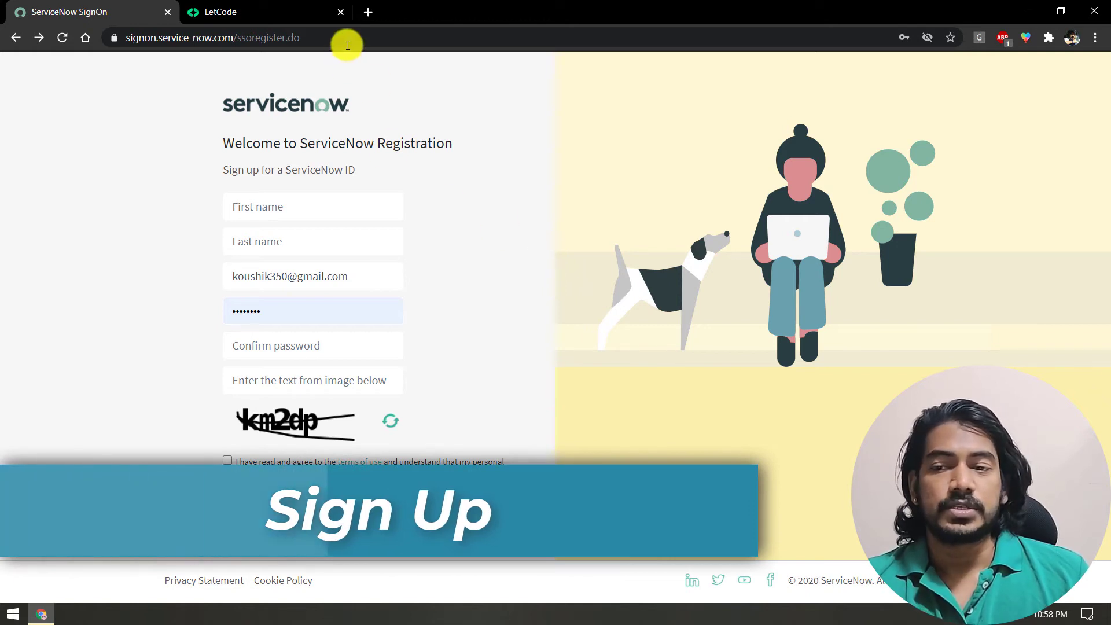
pyautogui.click(213, 37)
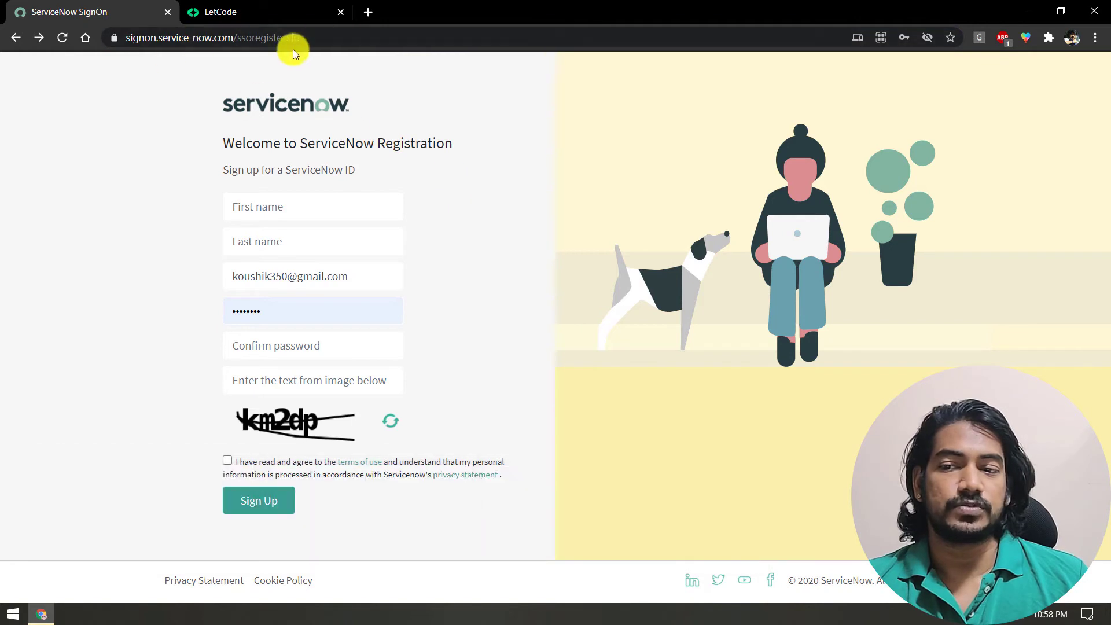
pyautogui.click(311, 206)
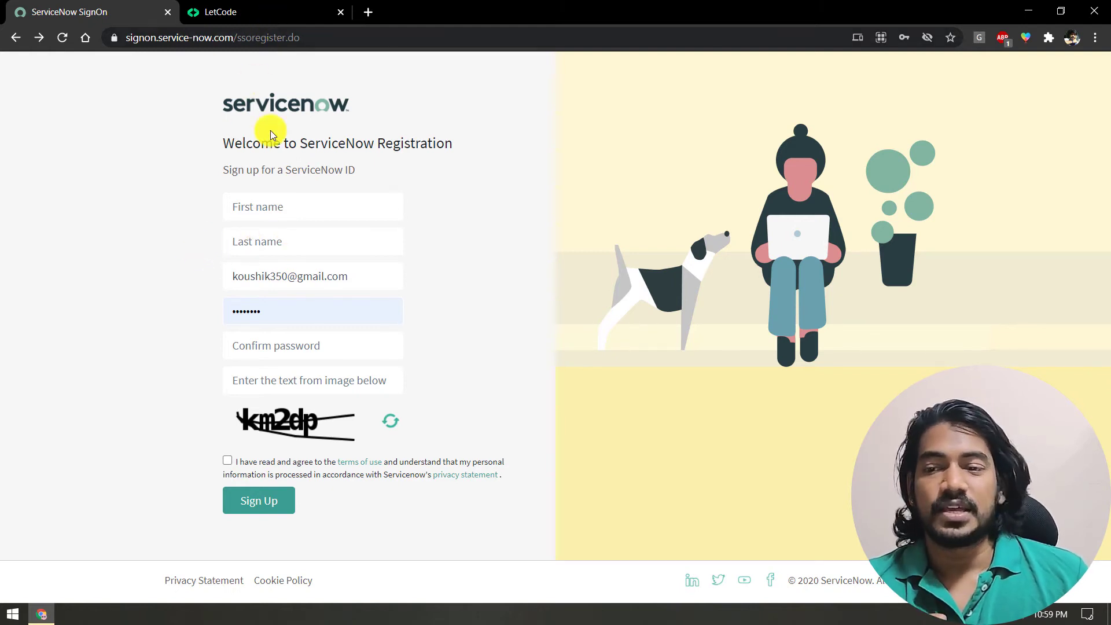
pyautogui.click(213, 37)
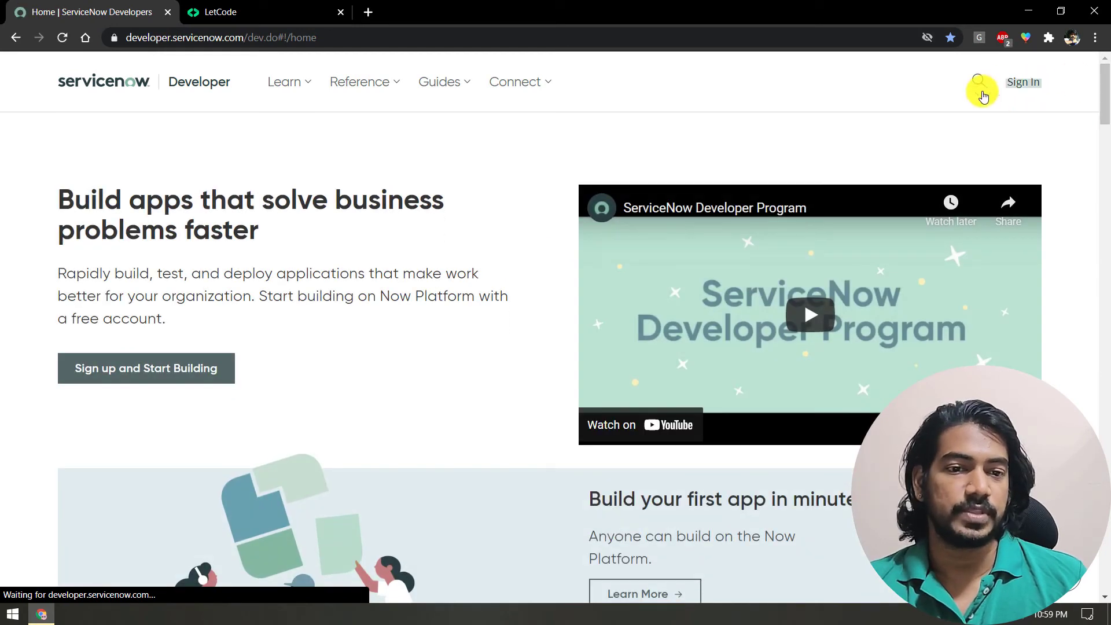
# - Sign in with email and password, landing on the welcome dashboard with the 'Request an instance' banner
pyautogui.click(1022, 81)
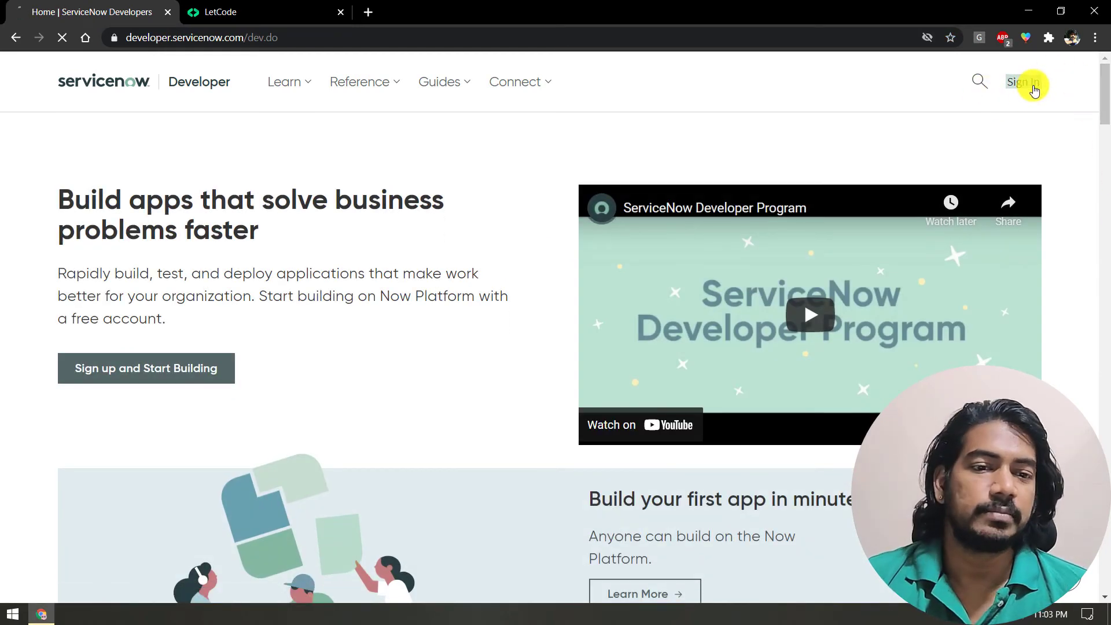
pyautogui.click(1025, 81)
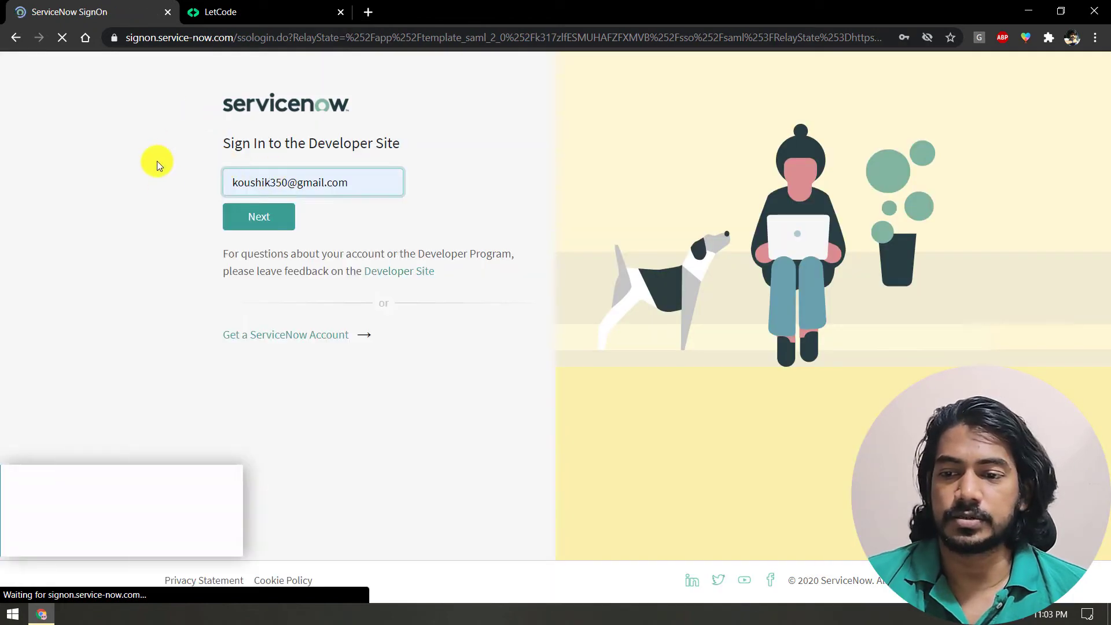
pyautogui.click(258, 216)
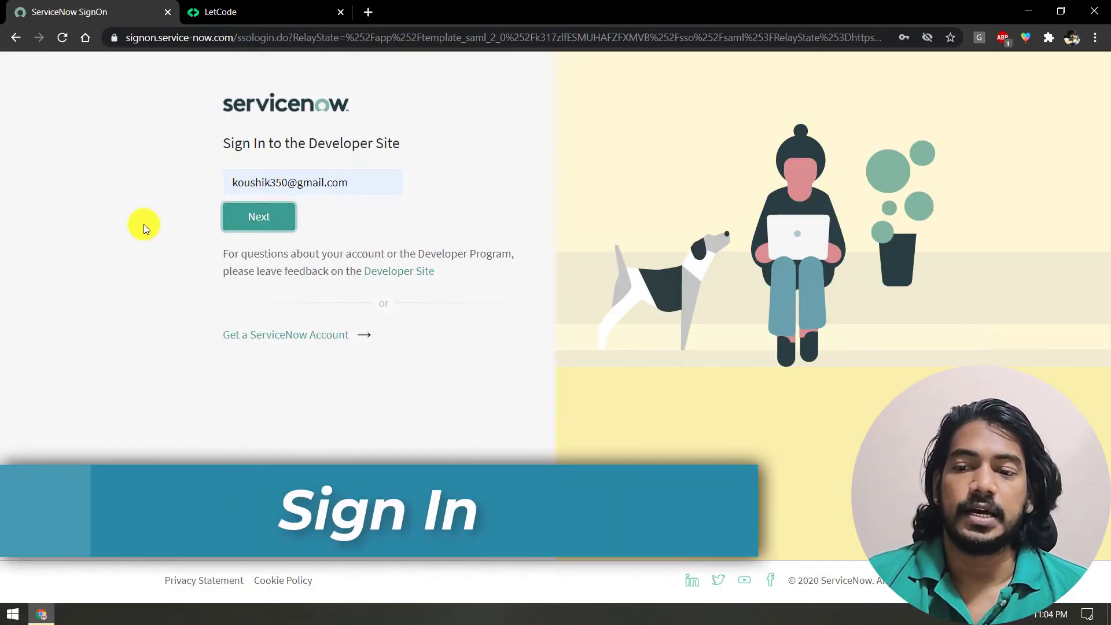
pyautogui.click(258, 216)
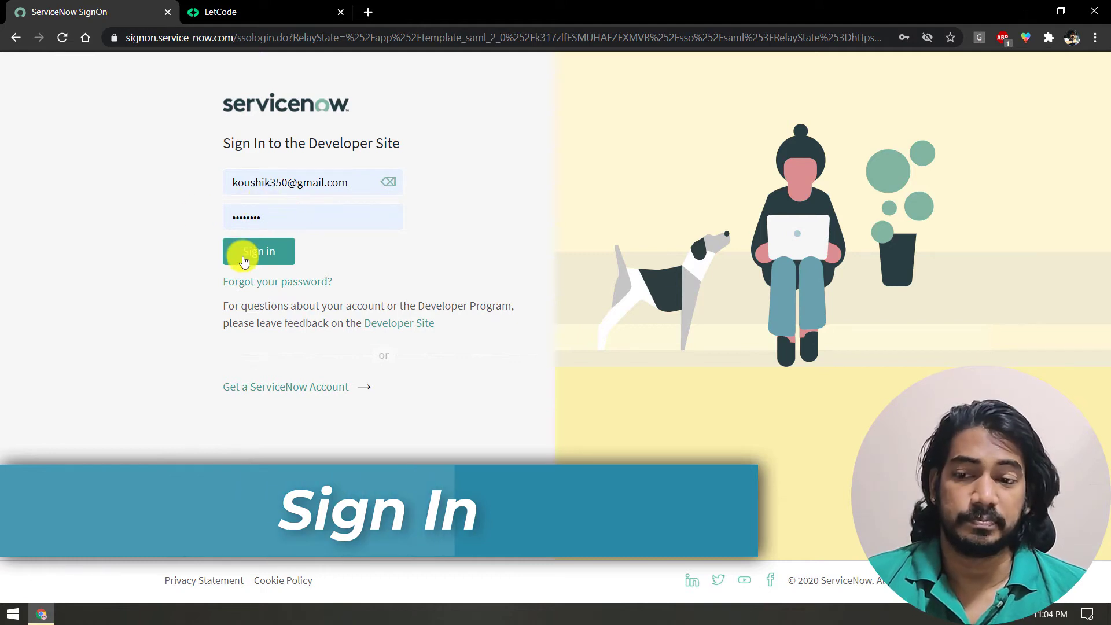
pyautogui.click(258, 251)
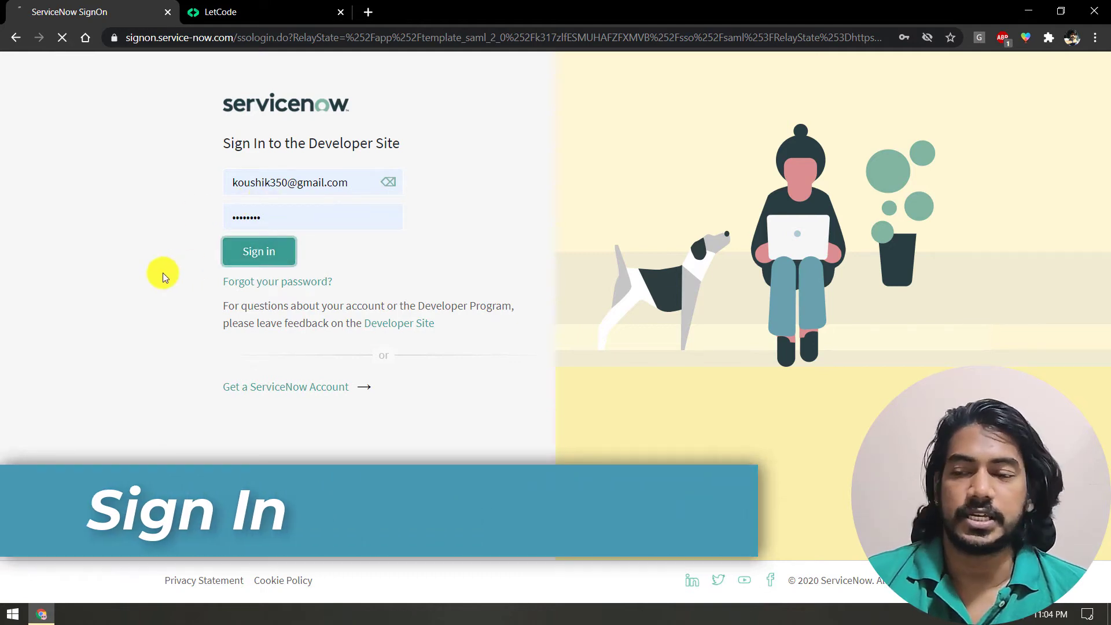
pyautogui.click(258, 251)
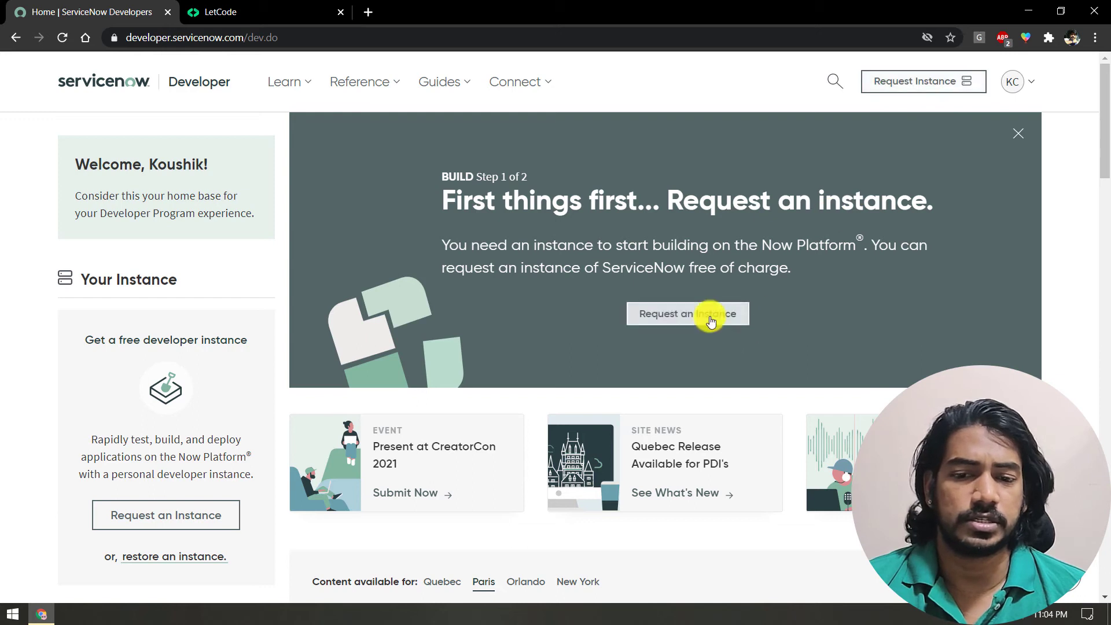
# - Request a free developer instance on the Quebec release and submit it for fulfilment
pyautogui.click(1019, 81)
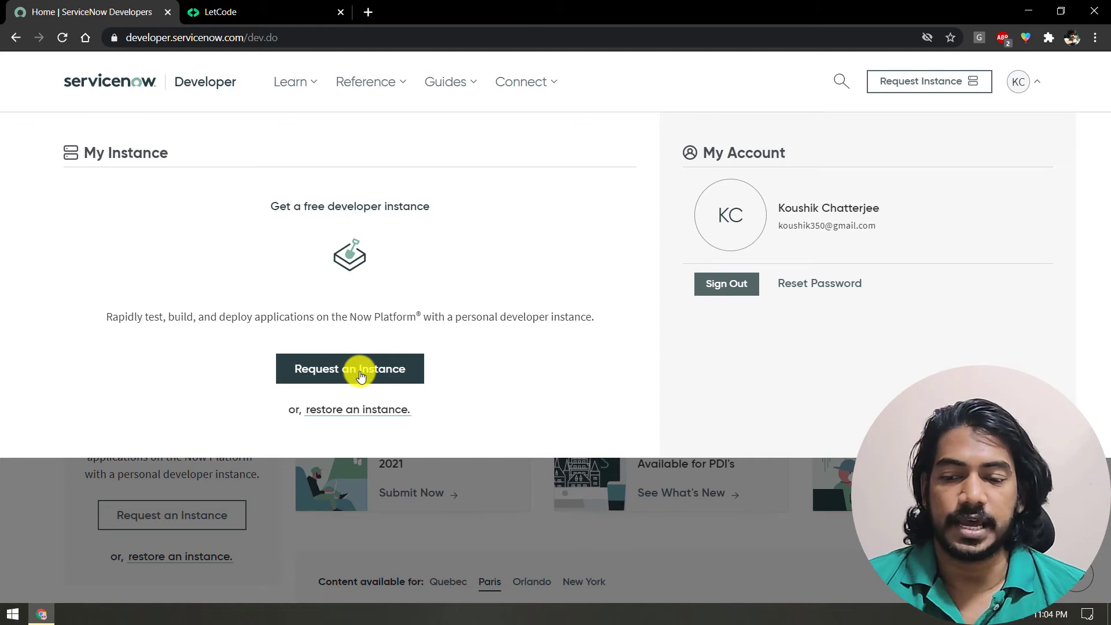
pyautogui.click(350, 369)
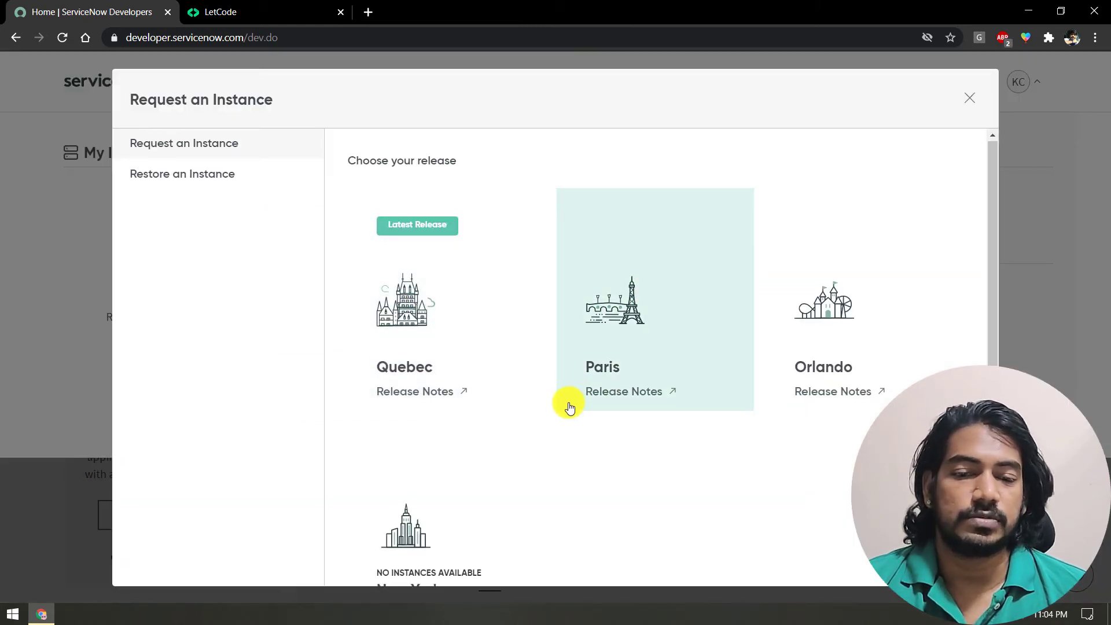
pyautogui.moveTo(624, 289)
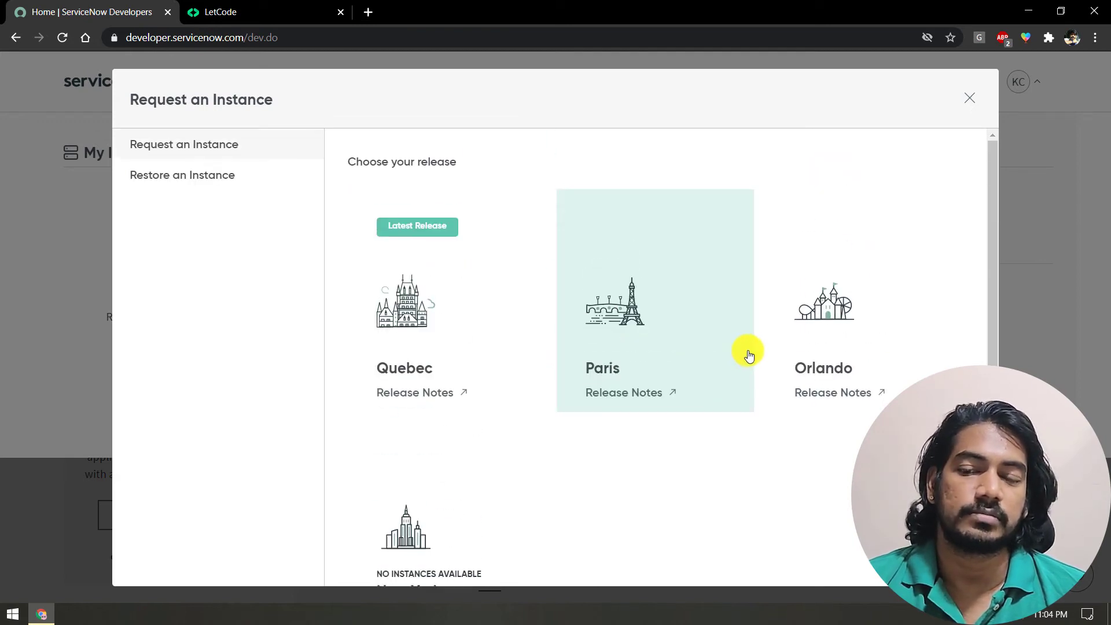
pyautogui.click(406, 305)
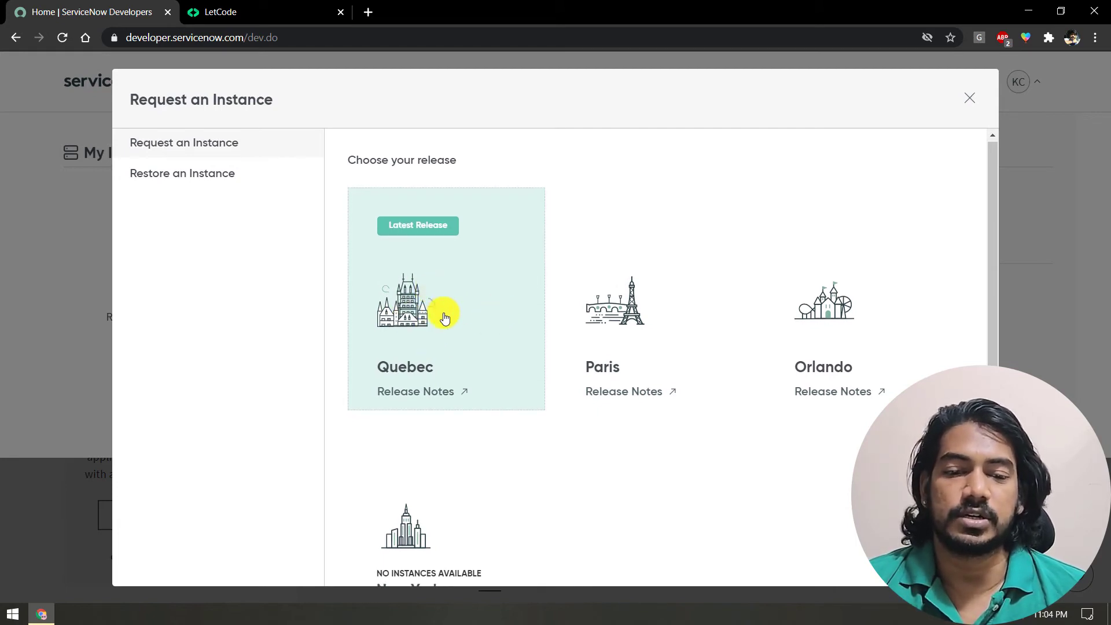
pyautogui.scroll(-3)
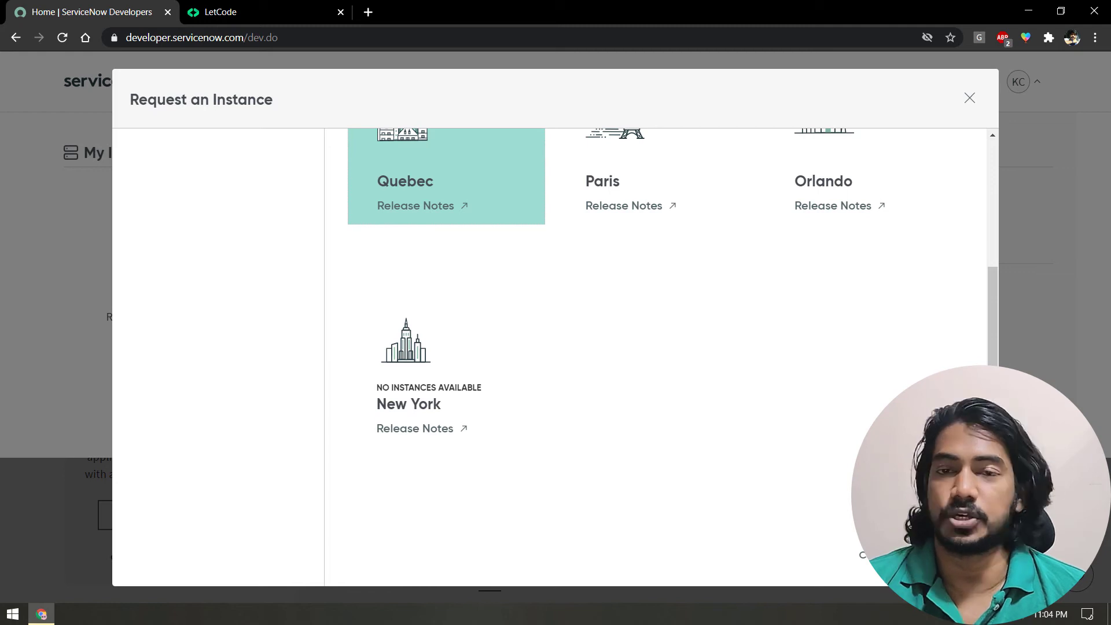
pyautogui.click(446, 181)
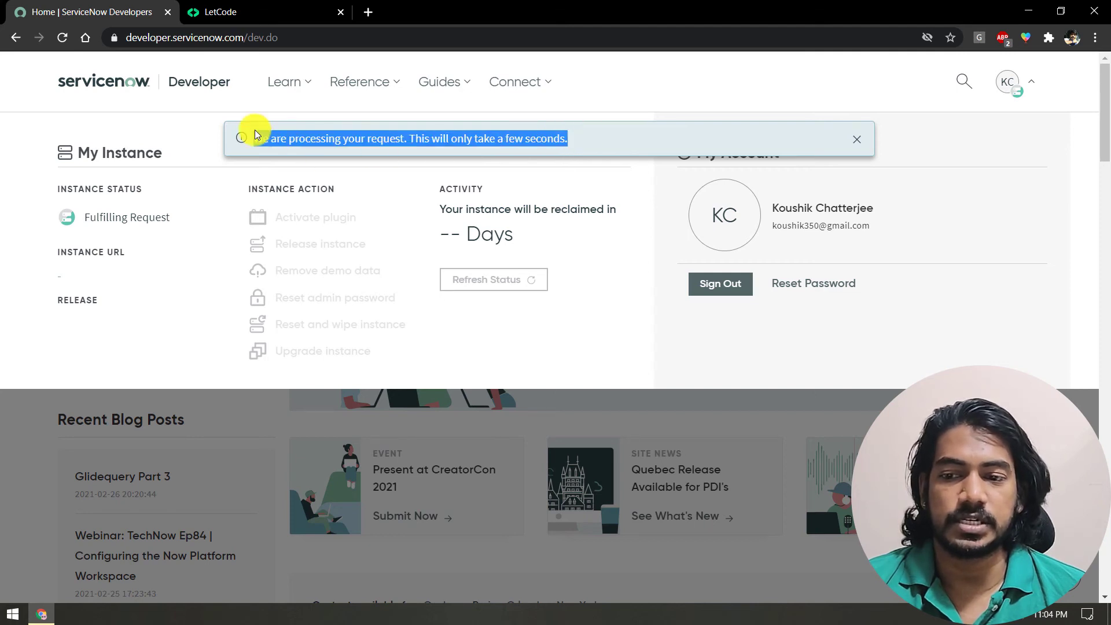
pyautogui.moveTo(612, 181)
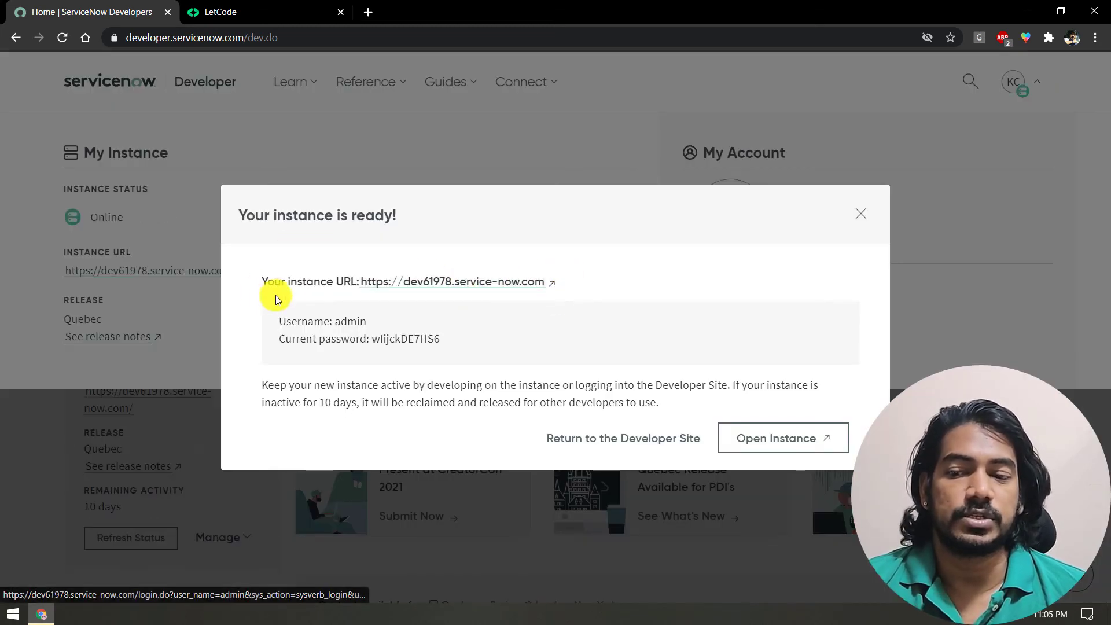
# - Copy the ready instance's URL and admin password, then launch the instance site as admin
pyautogui.moveTo(268, 282); pyautogui.dragTo(481, 282)
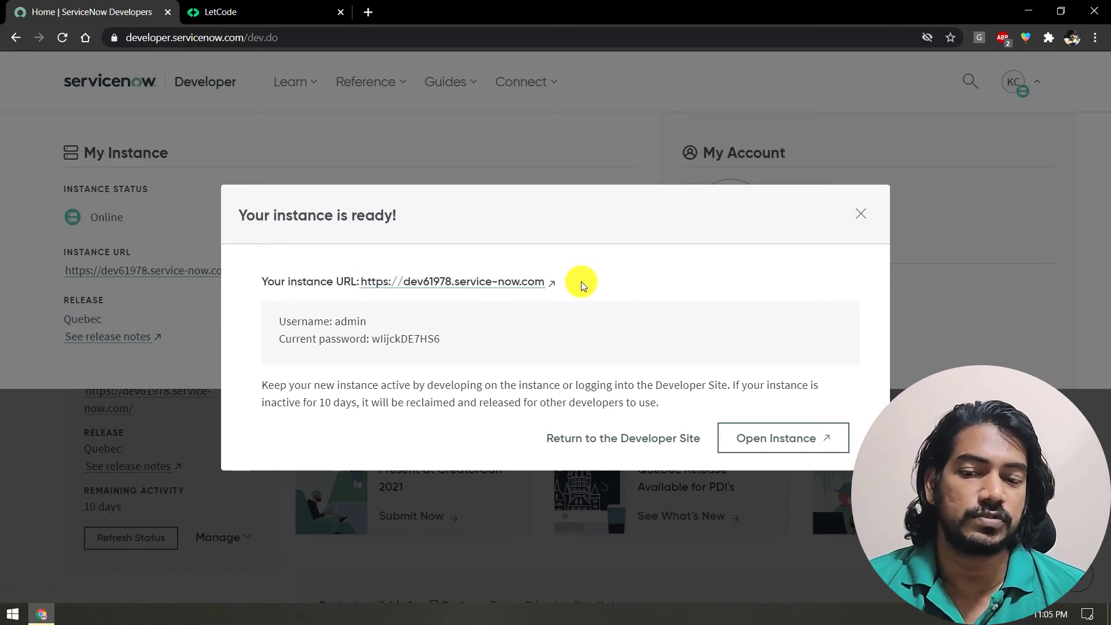
pyautogui.moveTo(451, 291)
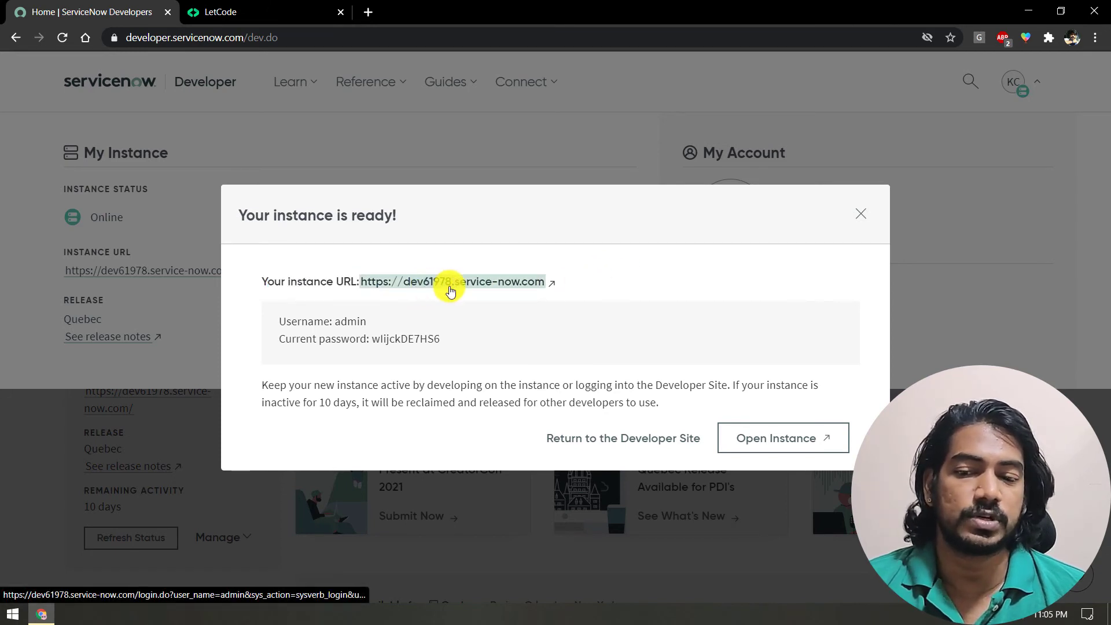
pyautogui.moveTo(452, 291)
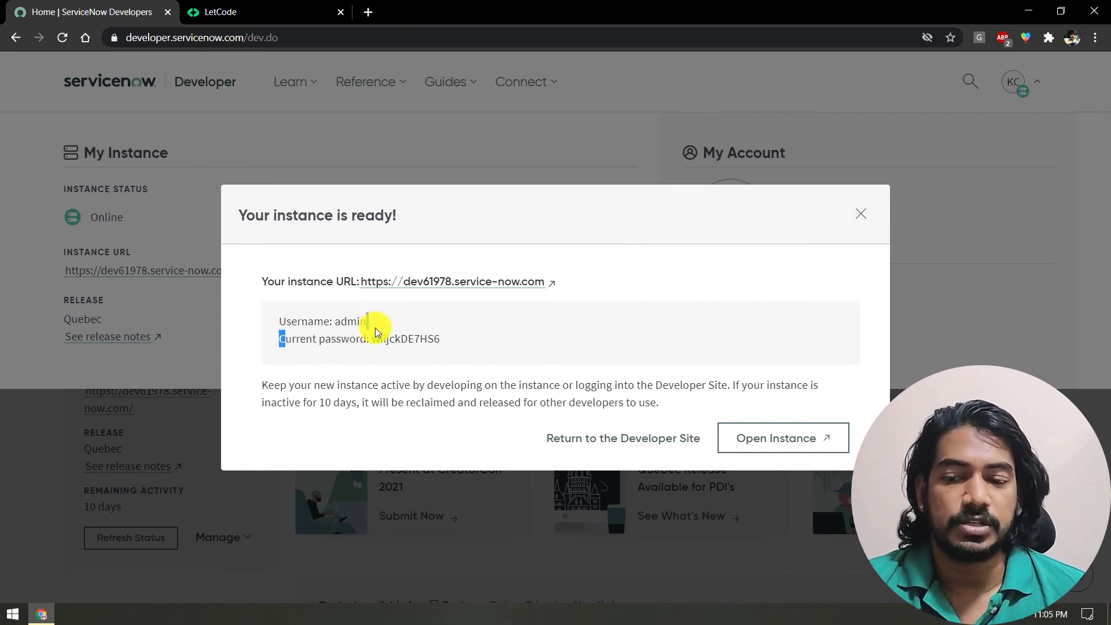
pyautogui.doubleClick(407, 339)
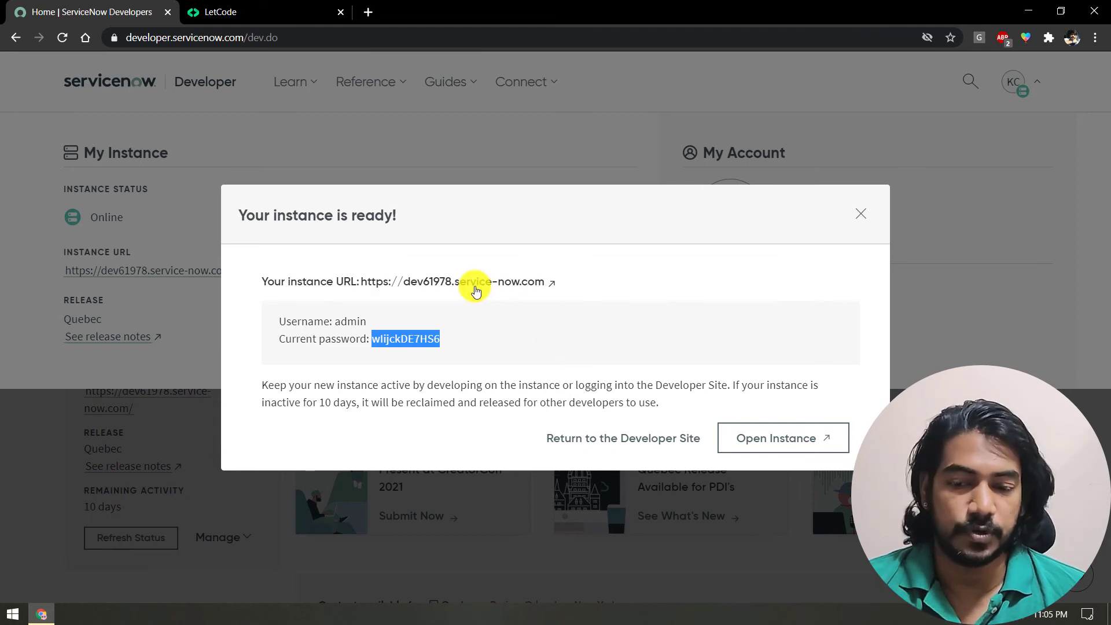
pyautogui.click(776, 438)
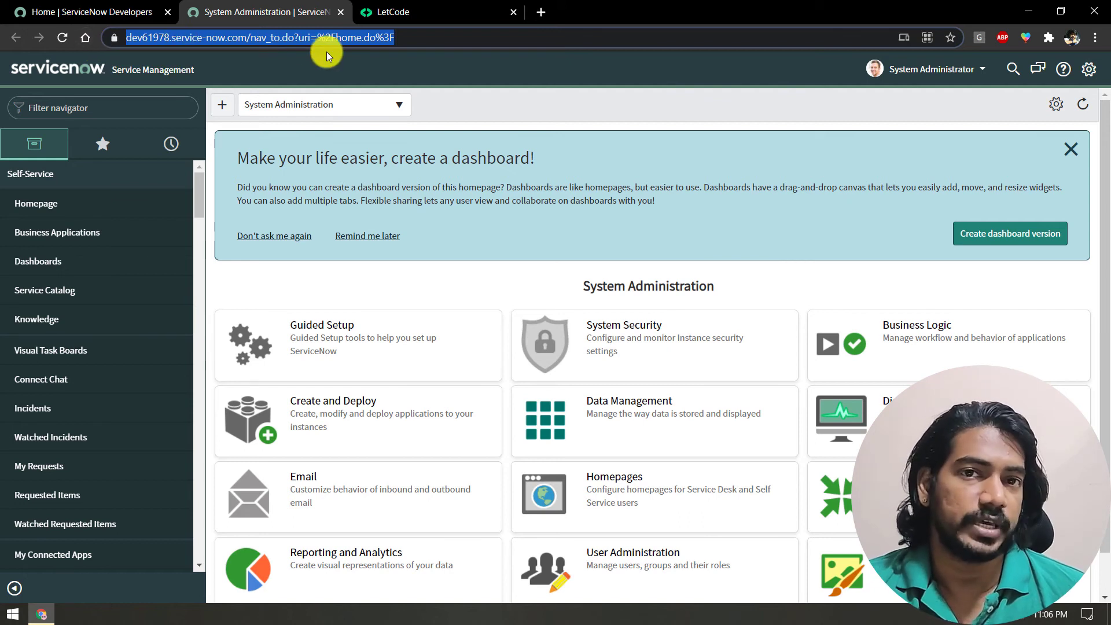
# - Dismiss the portal's instance-ready notice, return to the instance tab and show the System Administrator menu
pyautogui.click(84, 11)
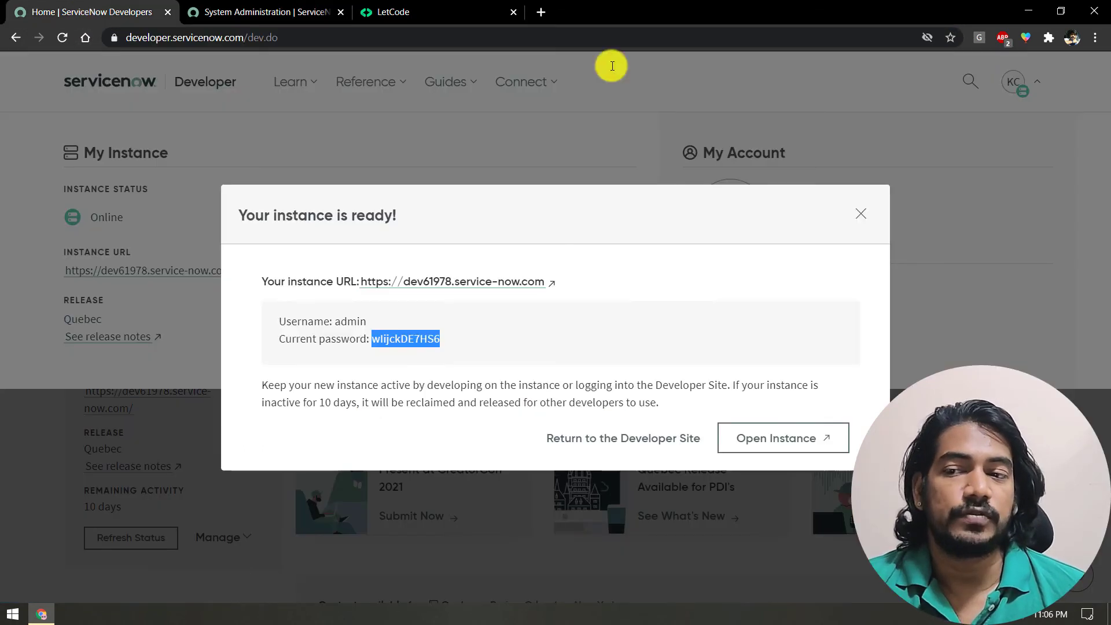
pyautogui.click(860, 213)
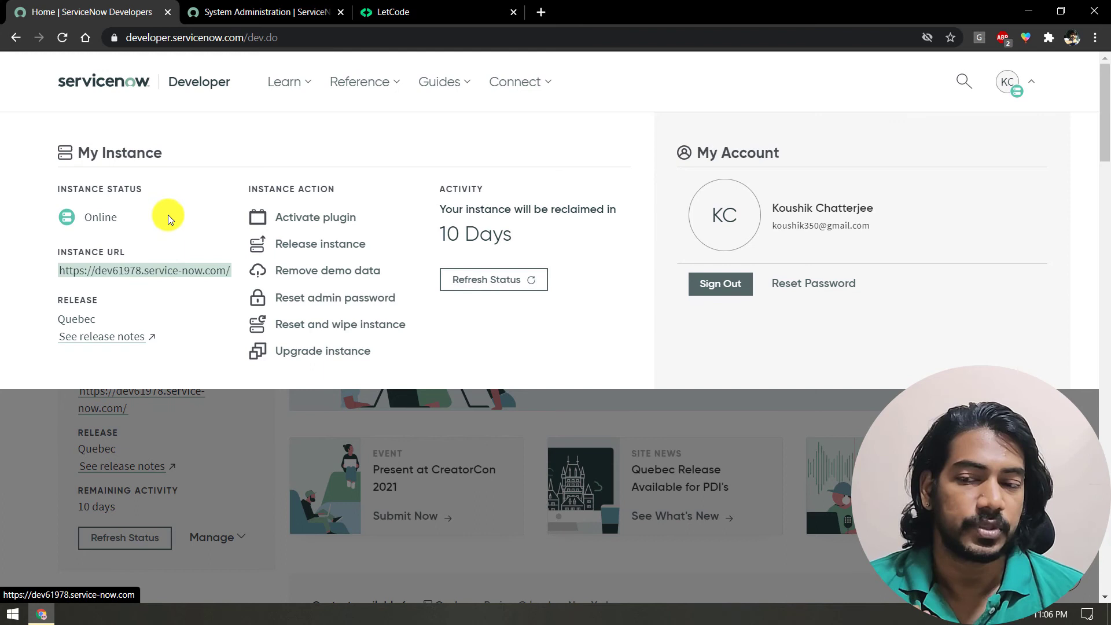
pyautogui.click(263, 12)
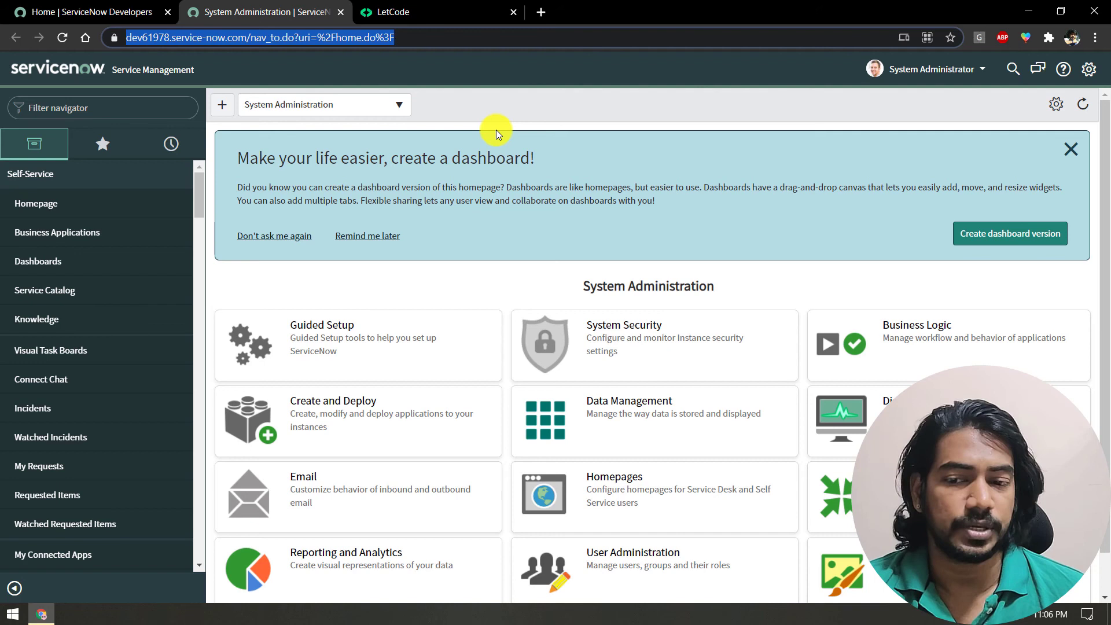
pyautogui.click(929, 69)
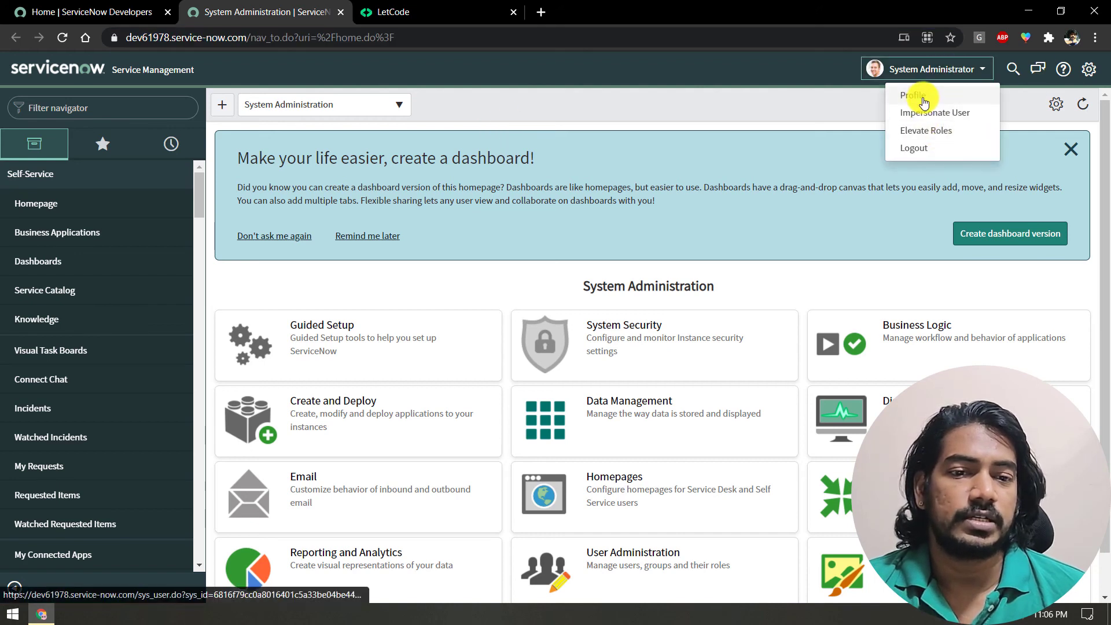